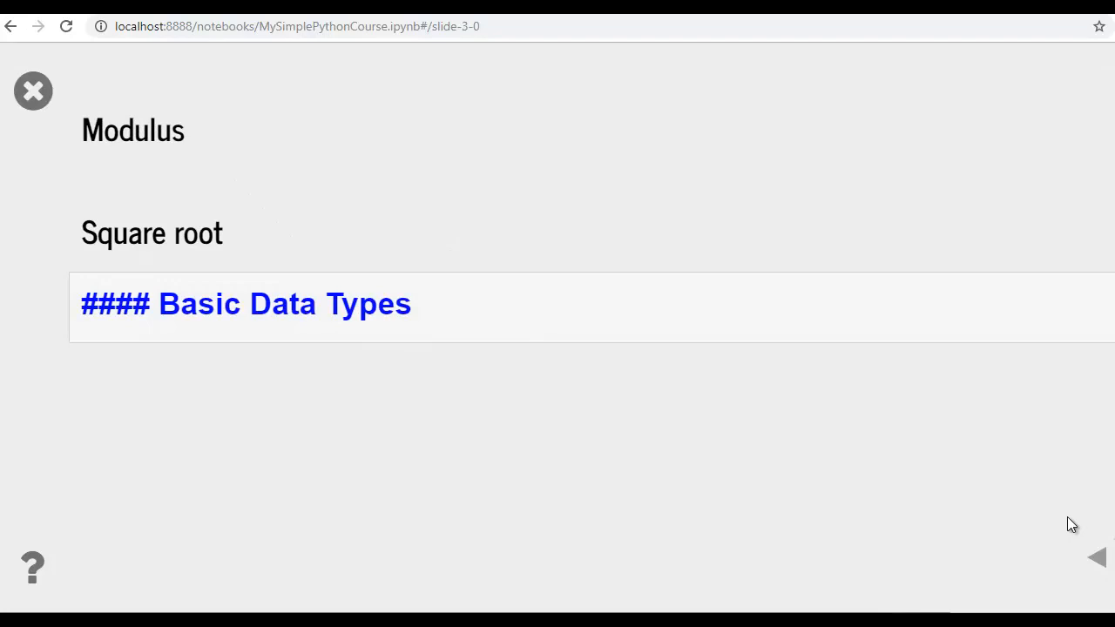
mouse_move(856, 378)
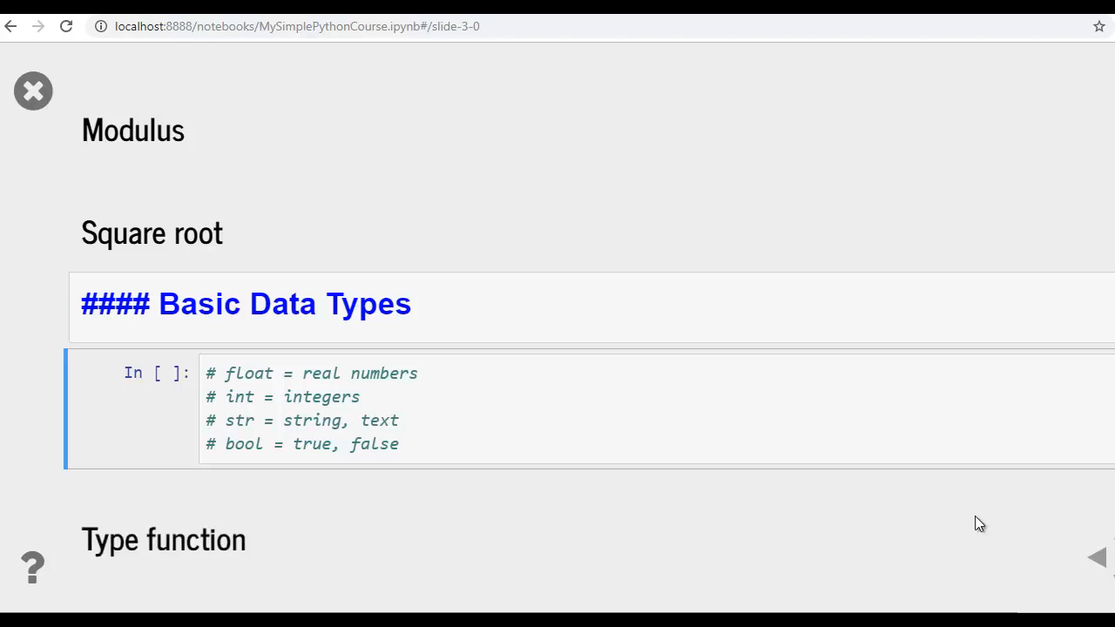
mouse_move(1060, 603)
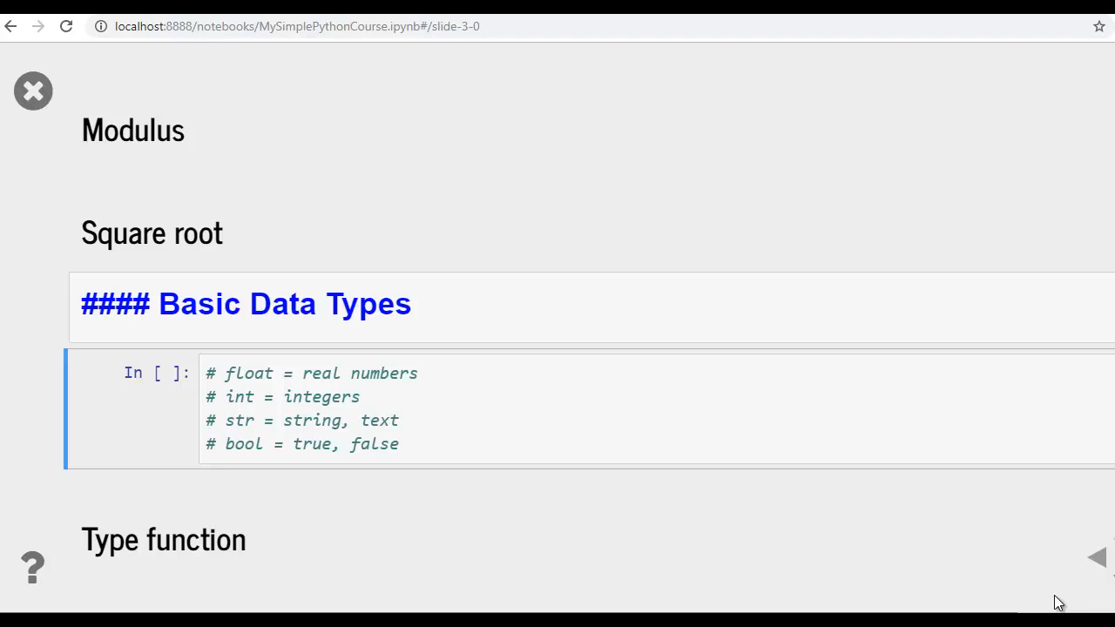
mouse_move(1113, 483)
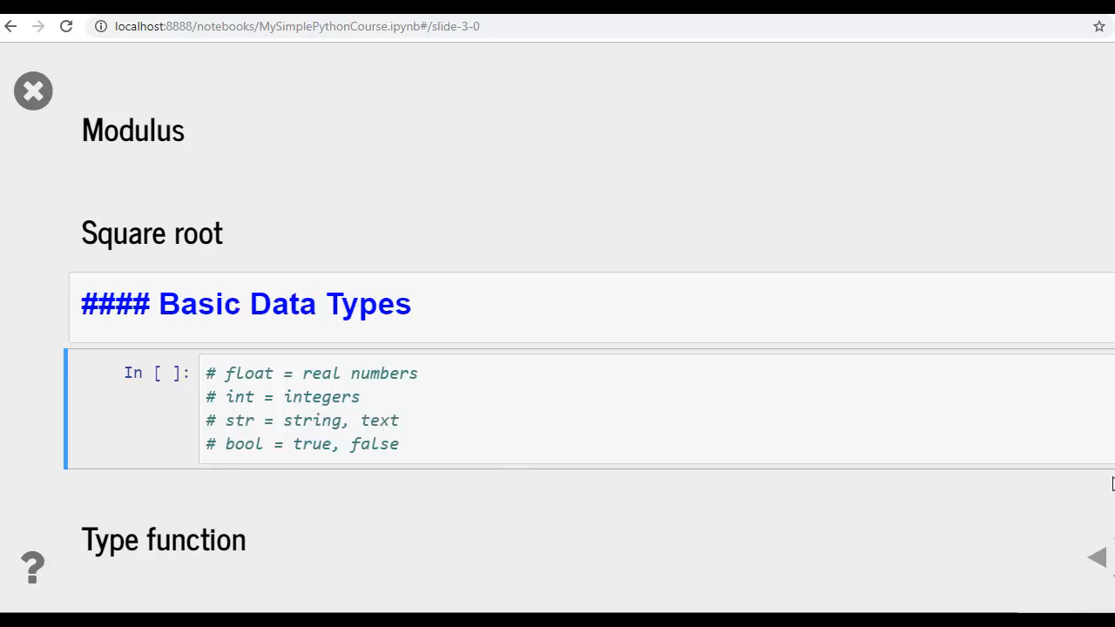